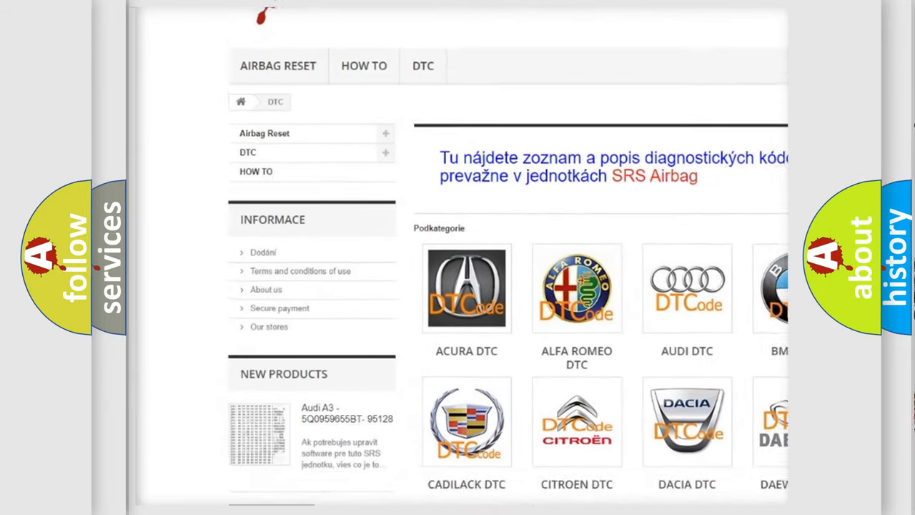
scroll("down", 3)
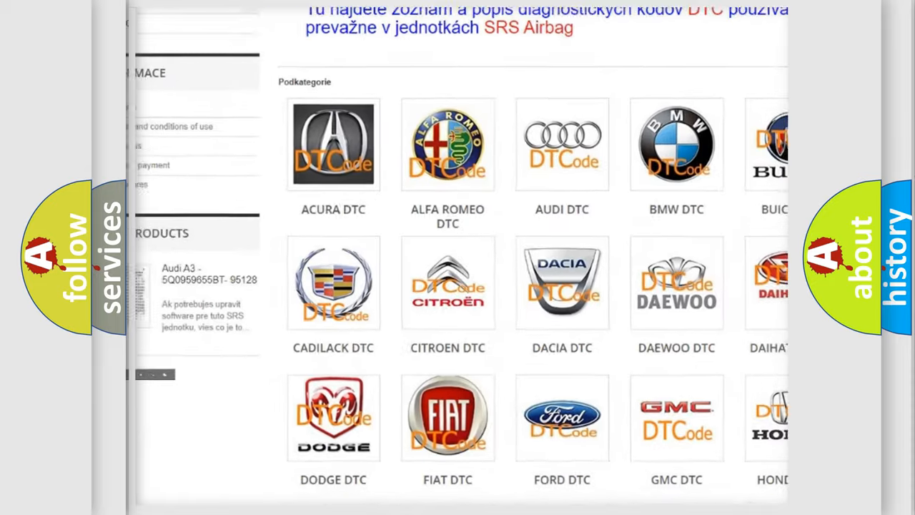
scroll("down", 3)
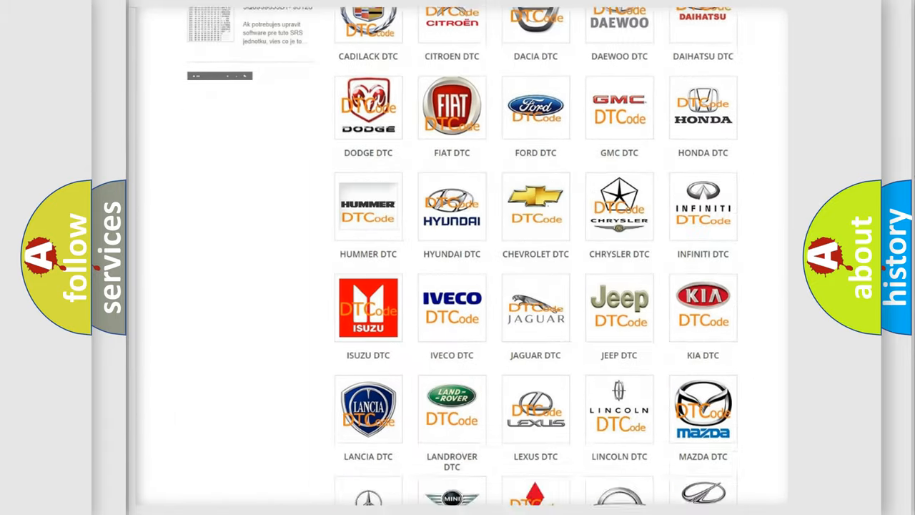
scroll("down", 3)
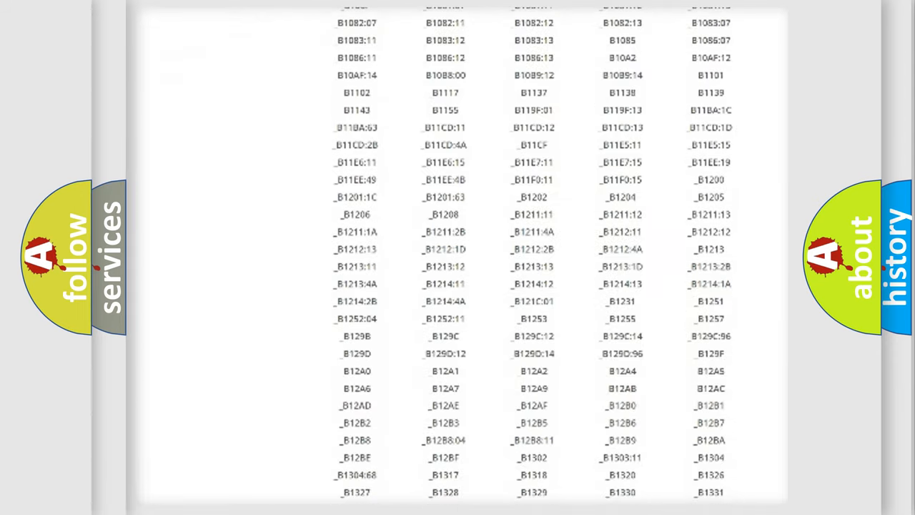
scroll("down", 3)
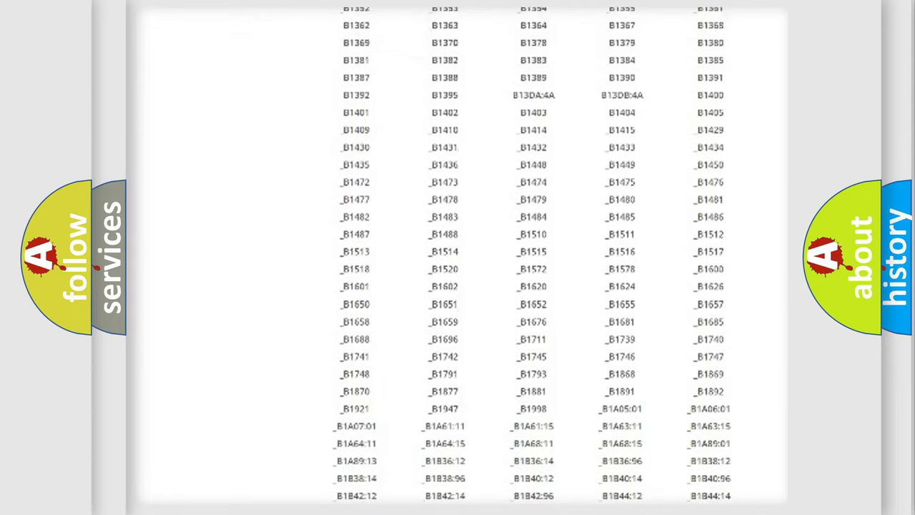
scroll("up", 3)
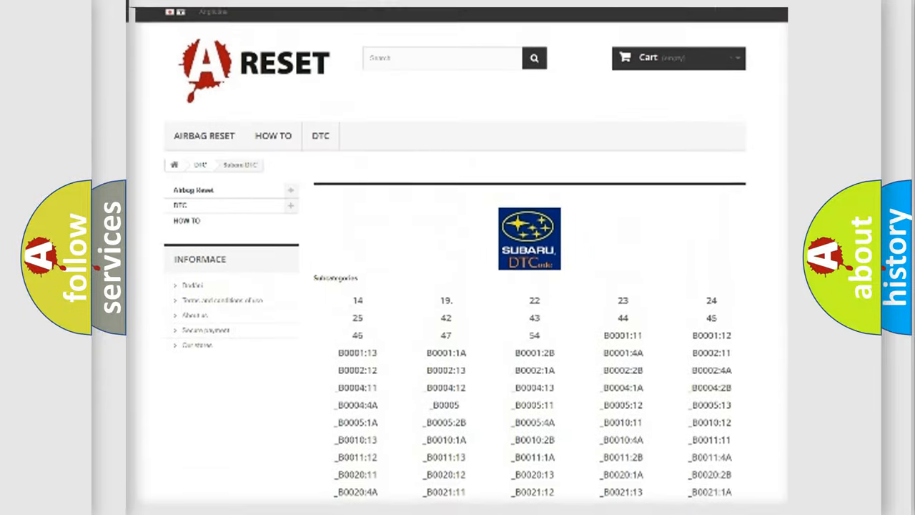